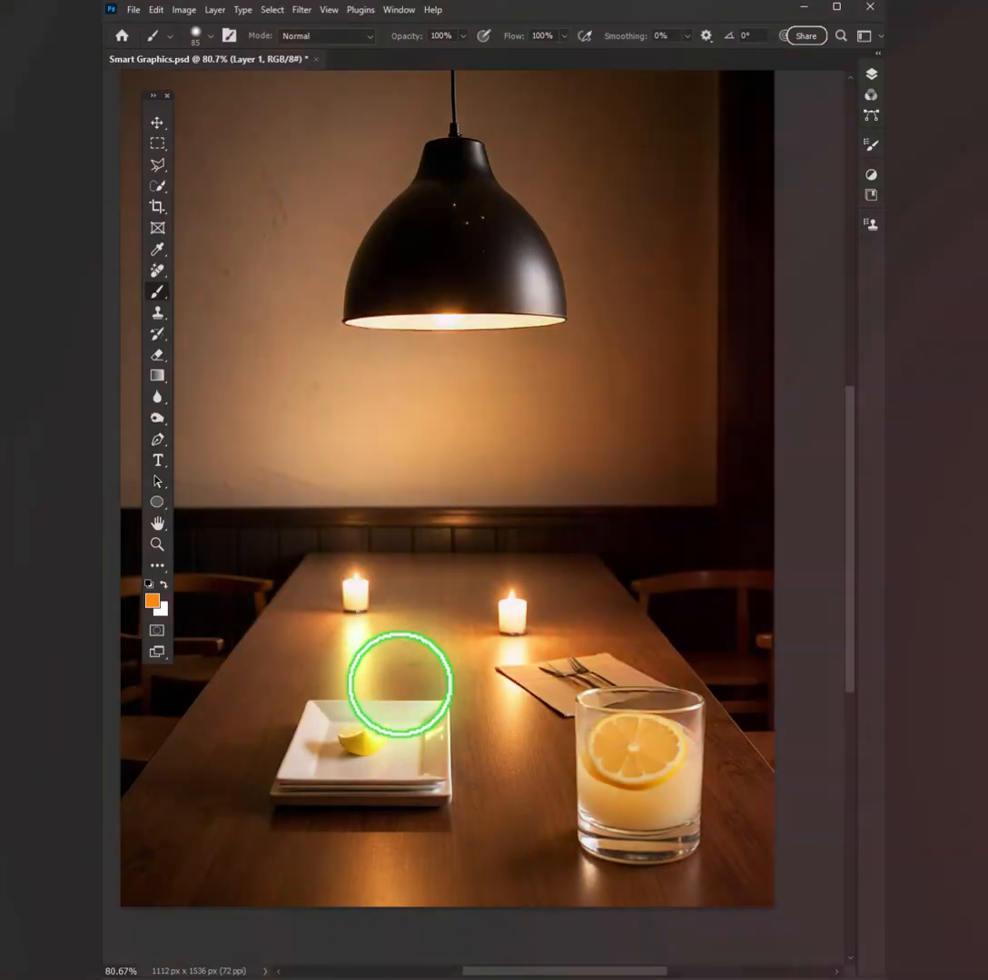
- Switch to the Polygonal Lasso Tool for straight-edged selections
click(157, 165)
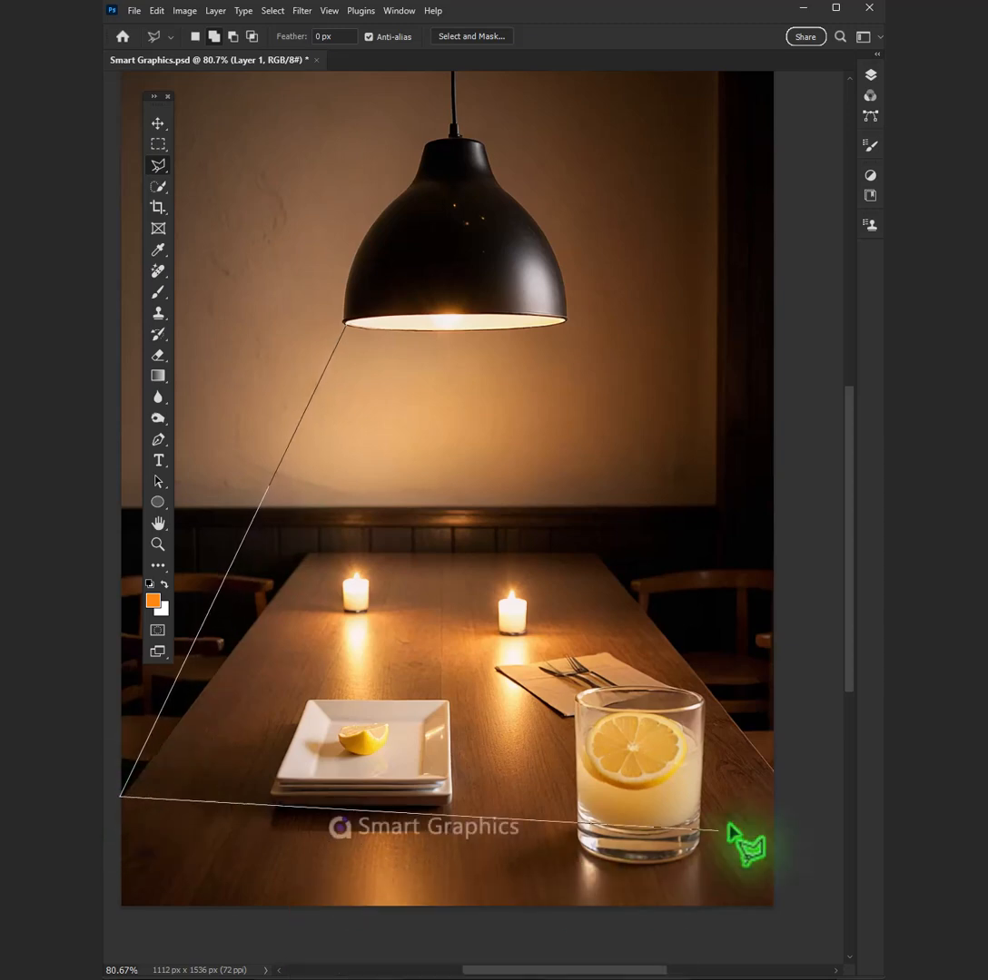
- Outline a light-cone selection from the pendant lamp rim down to the table's bottom edge
drag(744, 844, 581, 345)
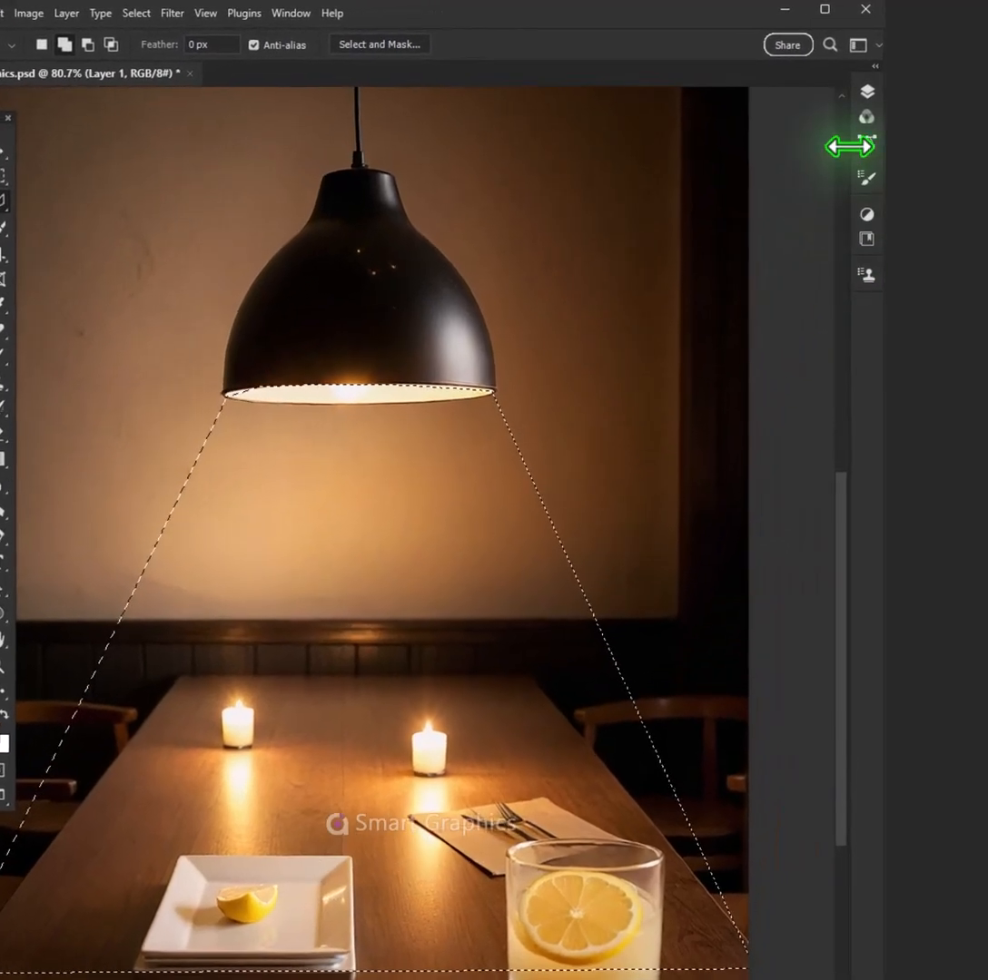
- Add a #ff870f orange Solid Color fill layer over the beam, blended in Screen mode
click(735, 462)
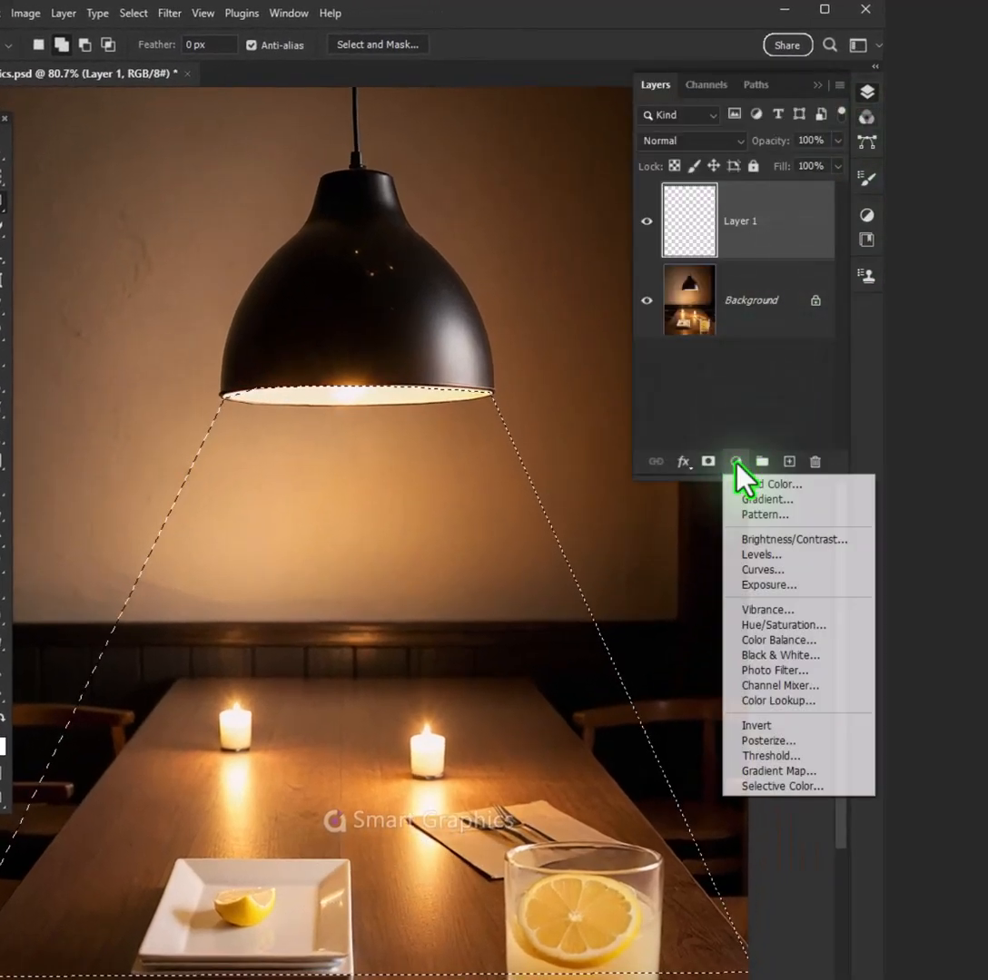
click(769, 483)
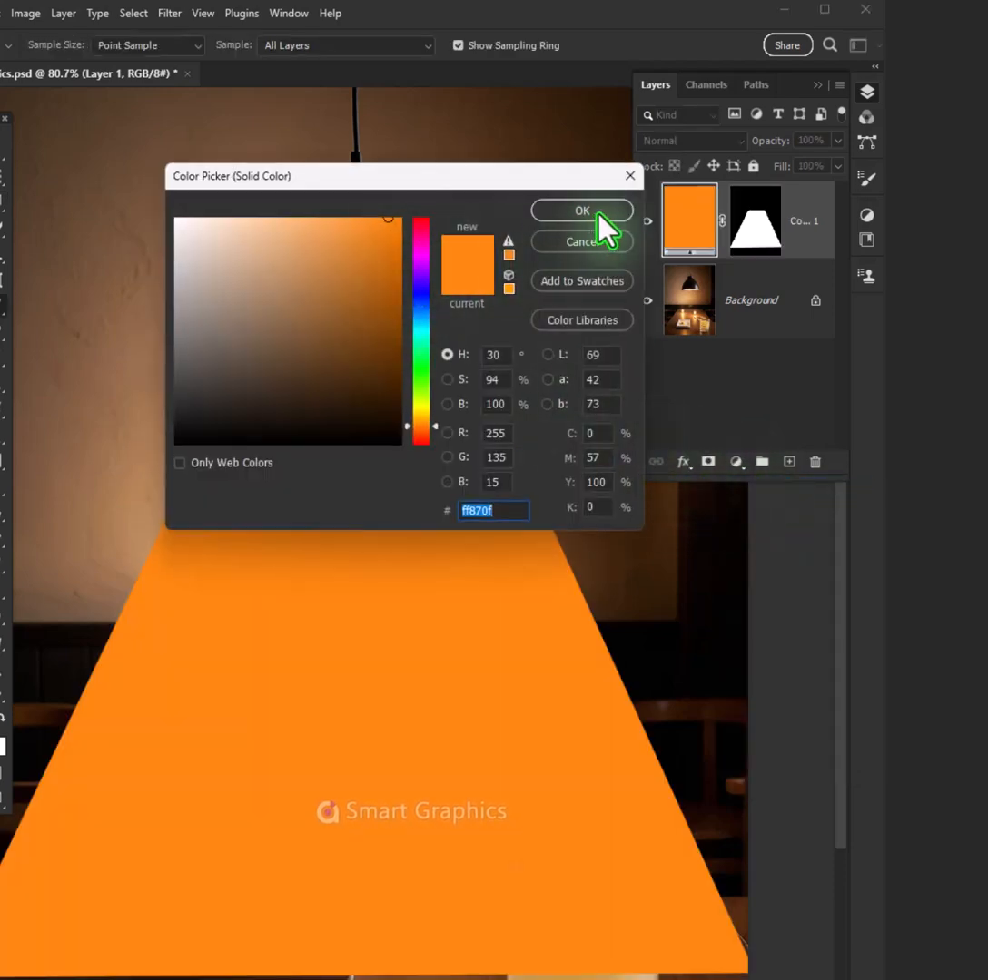
click(581, 210)
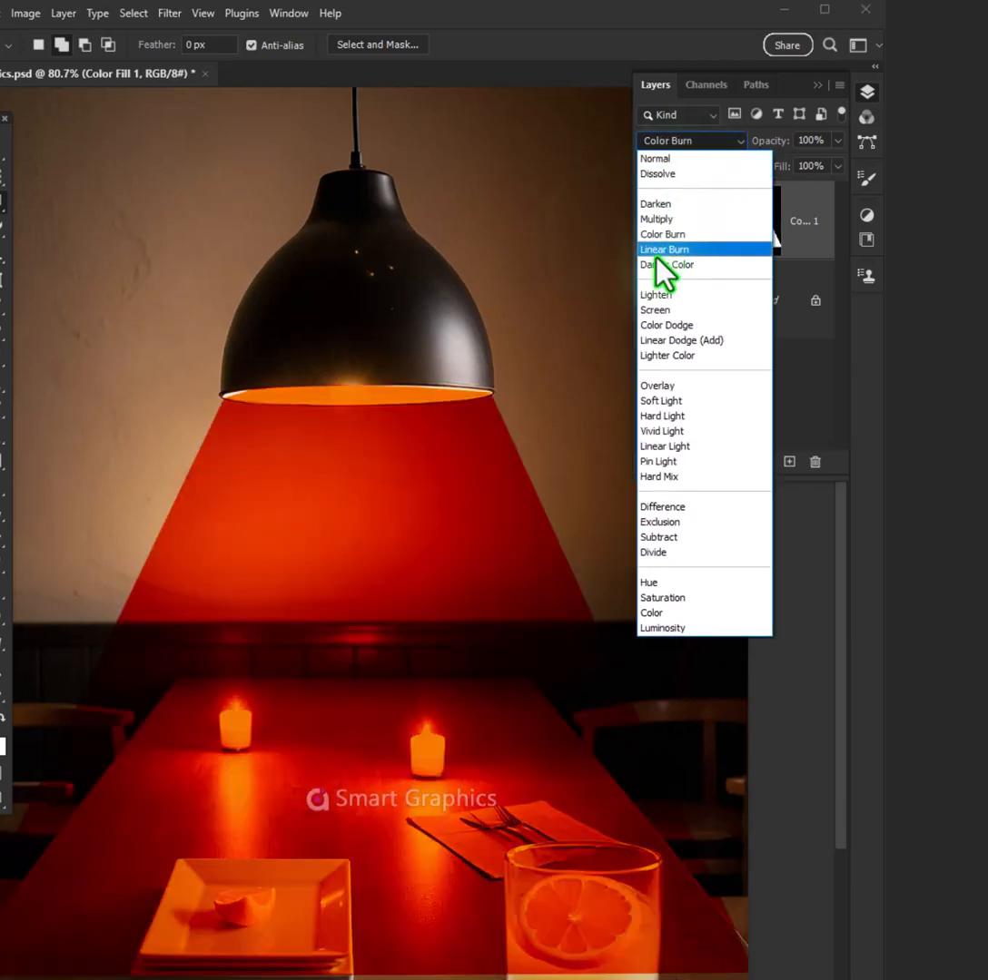
click(655, 310)
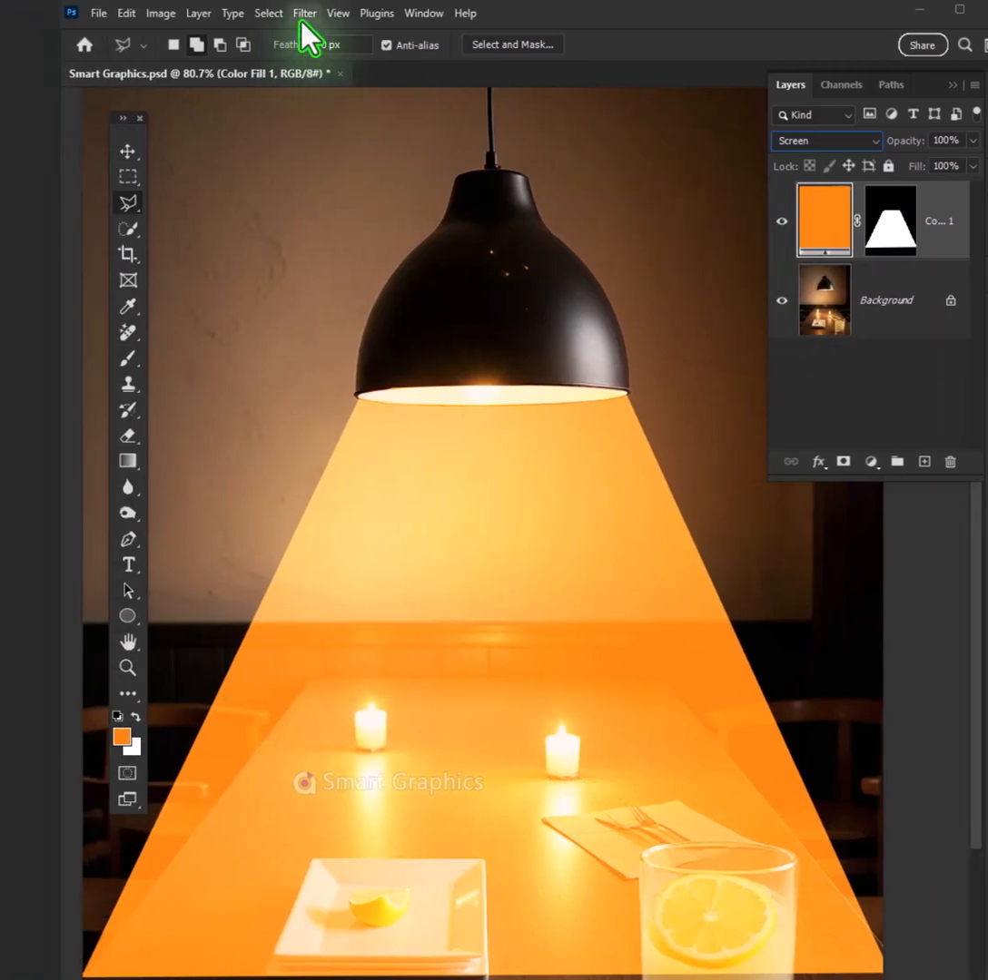
- Apply a Blur Gallery blur to the orange beam layer as a smart filter
click(305, 13)
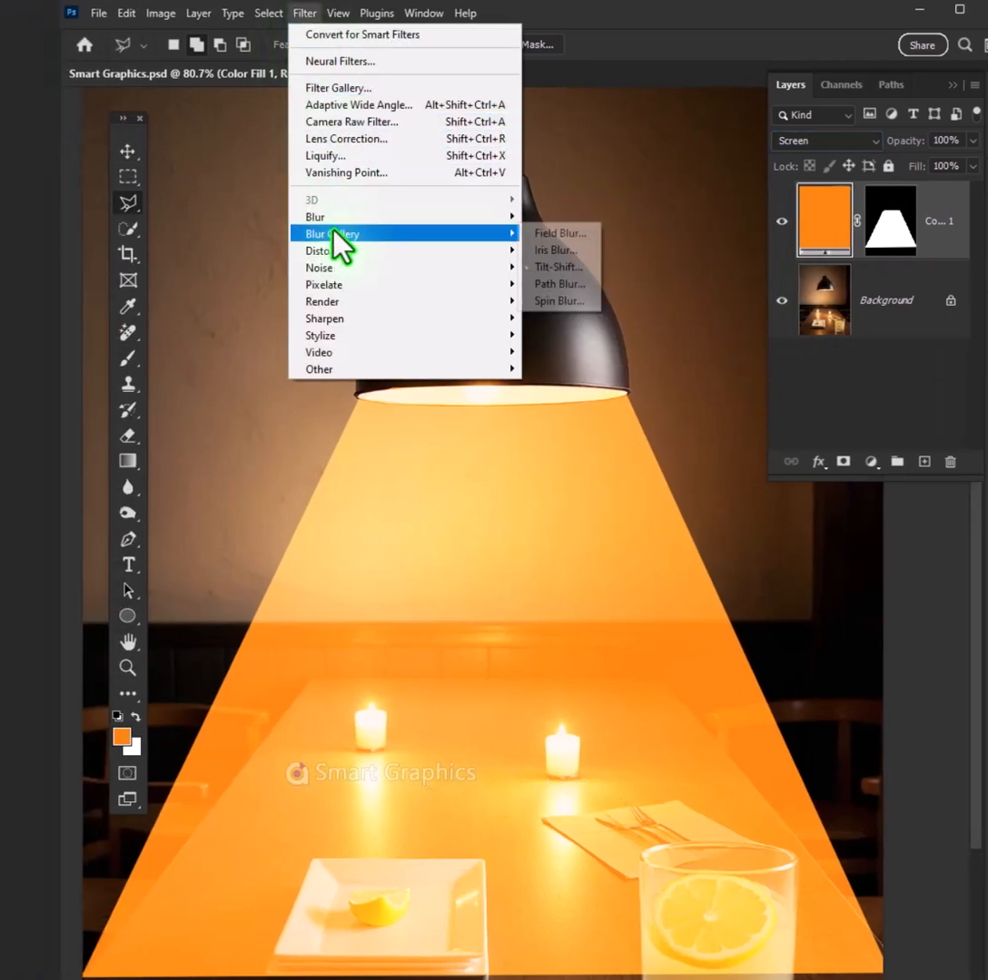
click(560, 232)
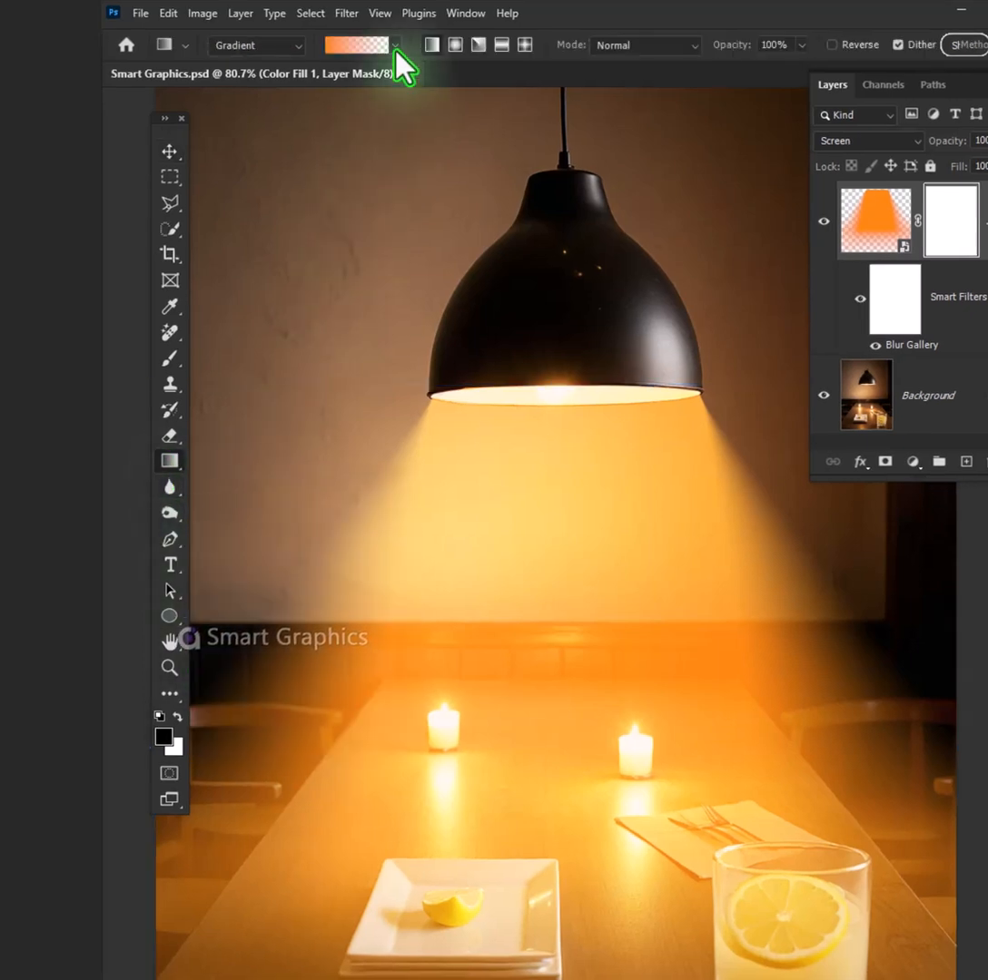
- Choose the black-to-transparent gradient preset for the beam layer's mask
click(390, 44)
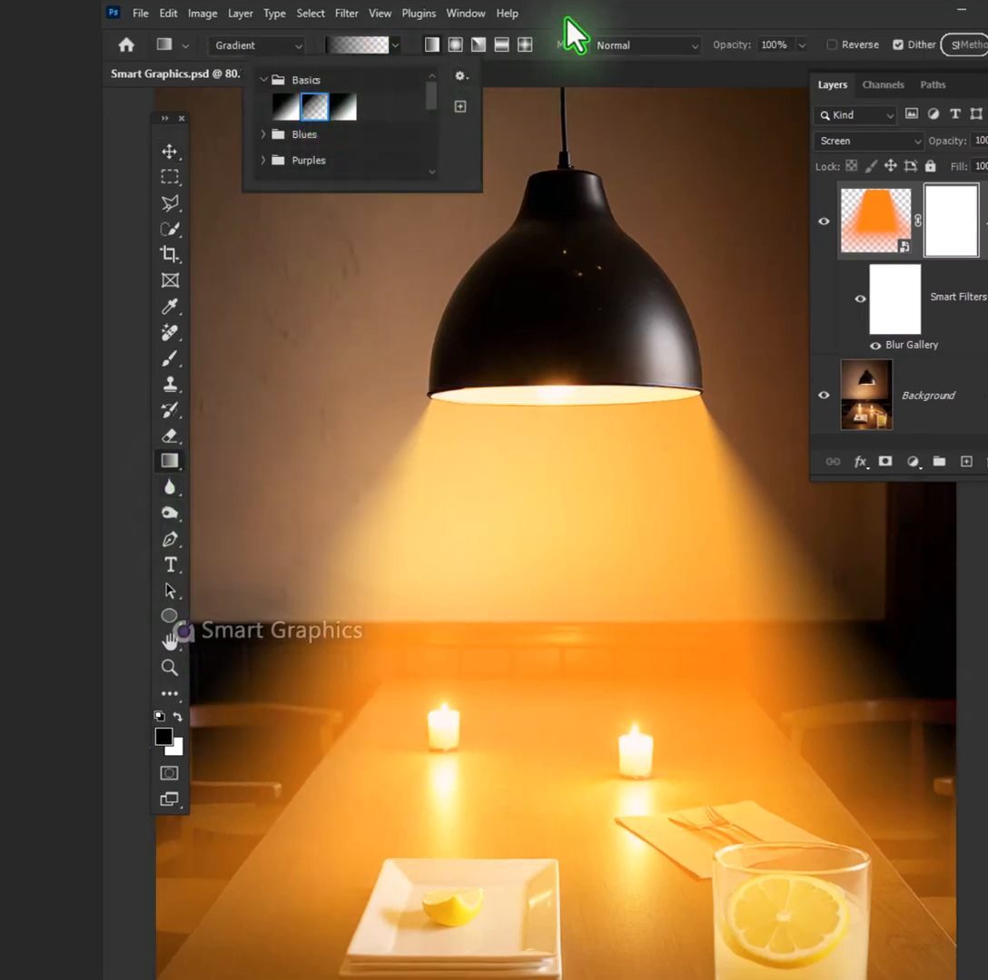